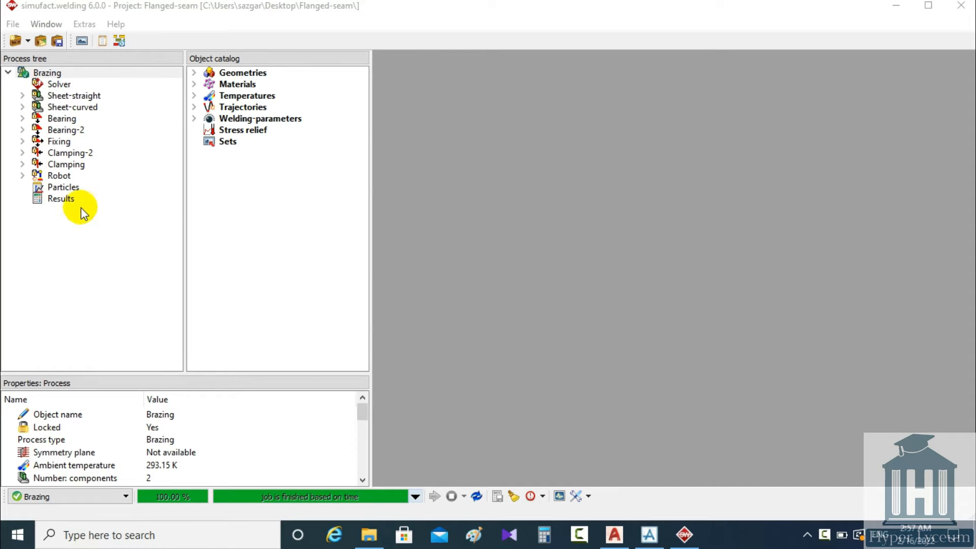
mouse_move(195, 395)
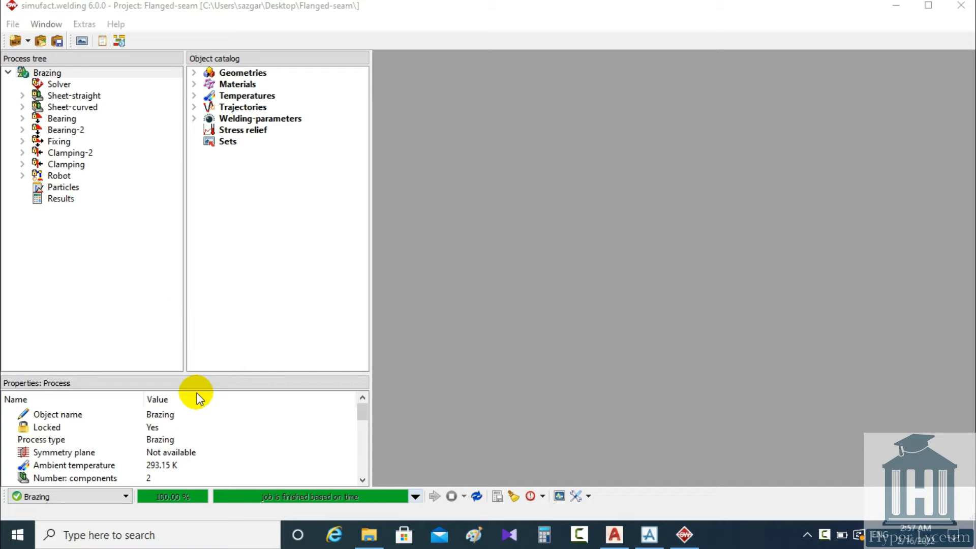
mouse_move(401, 497)
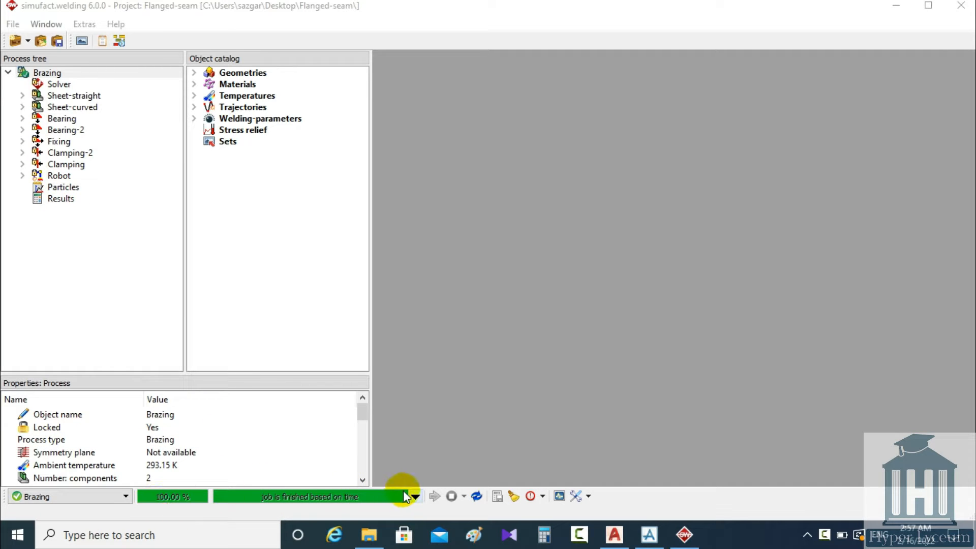
Select the Results entry under the Brazing process to show its properties.
left_click(60, 199)
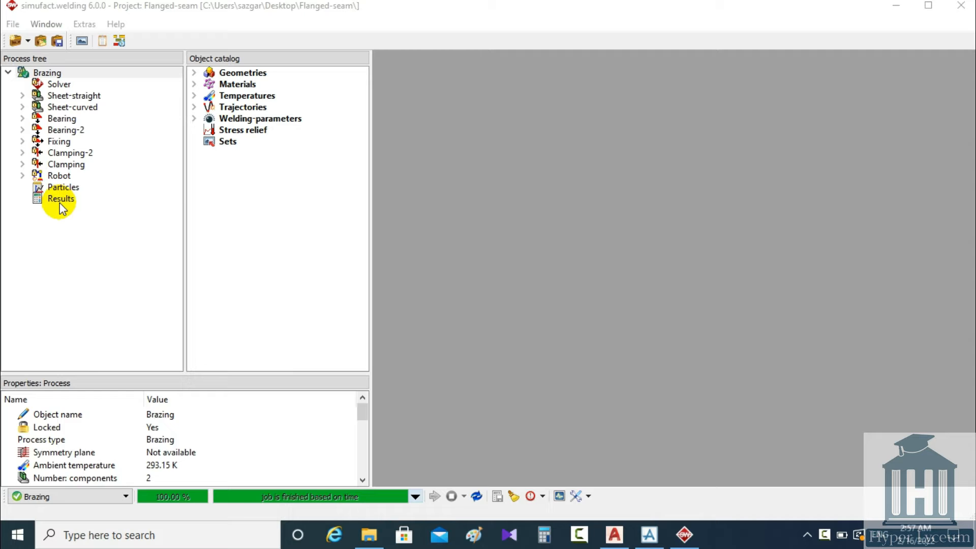
left_click(60, 198)
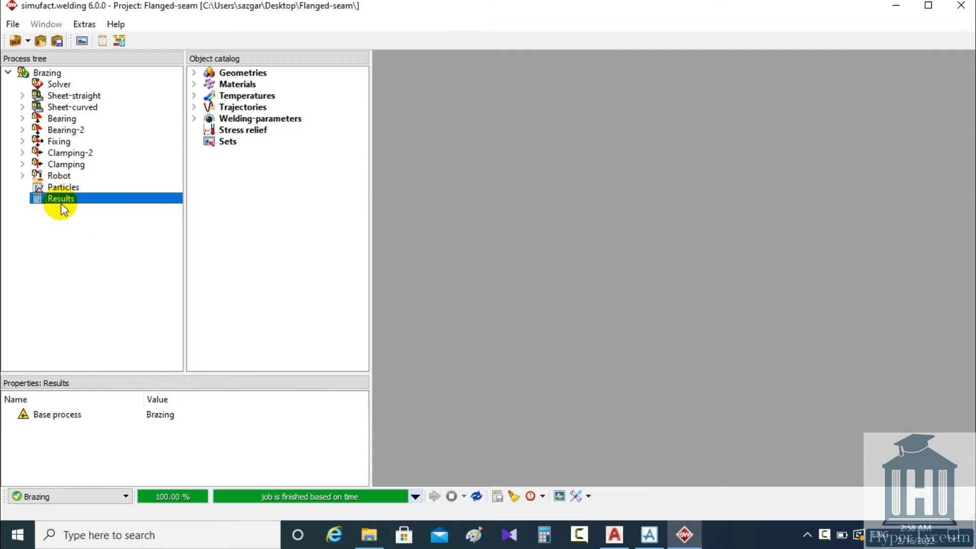
View the temperature contour in 3D and animate it to the final time step.
double_click(61, 198)
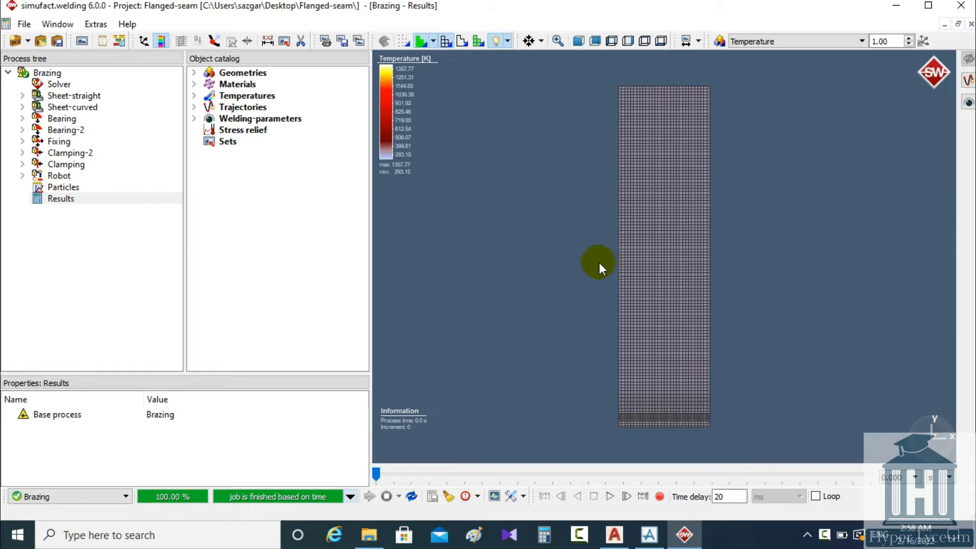
left_click_drag(598, 261, 684, 147)
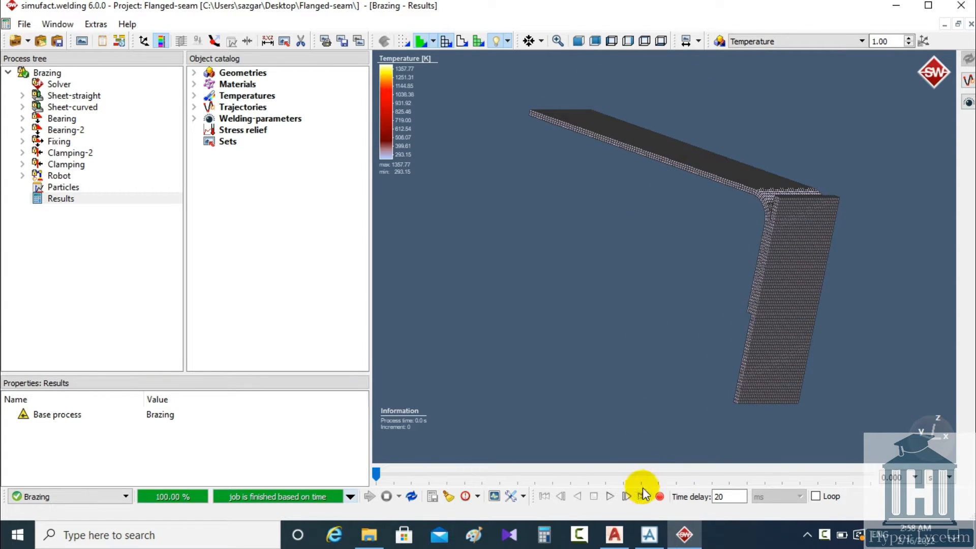
left_click(643, 497)
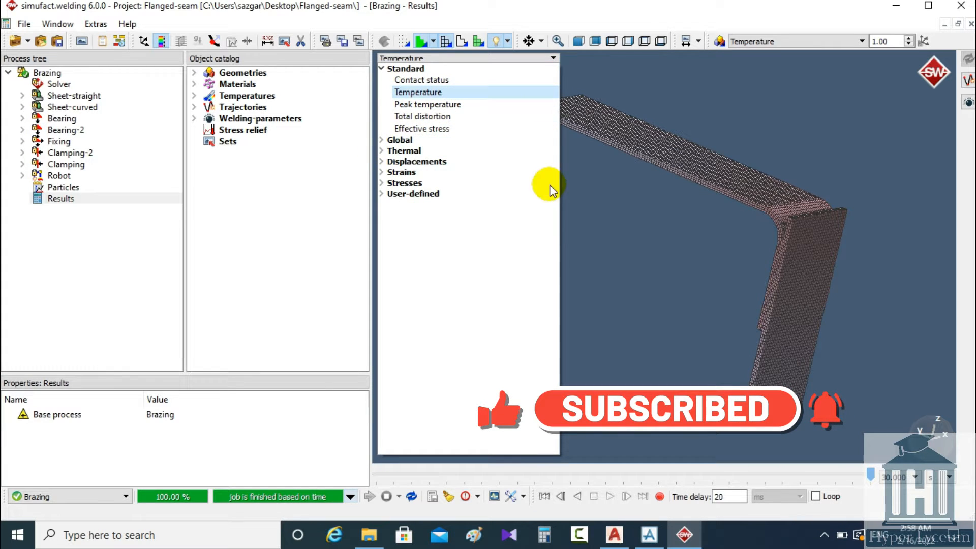
Preview Effective plastic strain, then display Maximum principal stress on the seam.
left_click(382, 140)
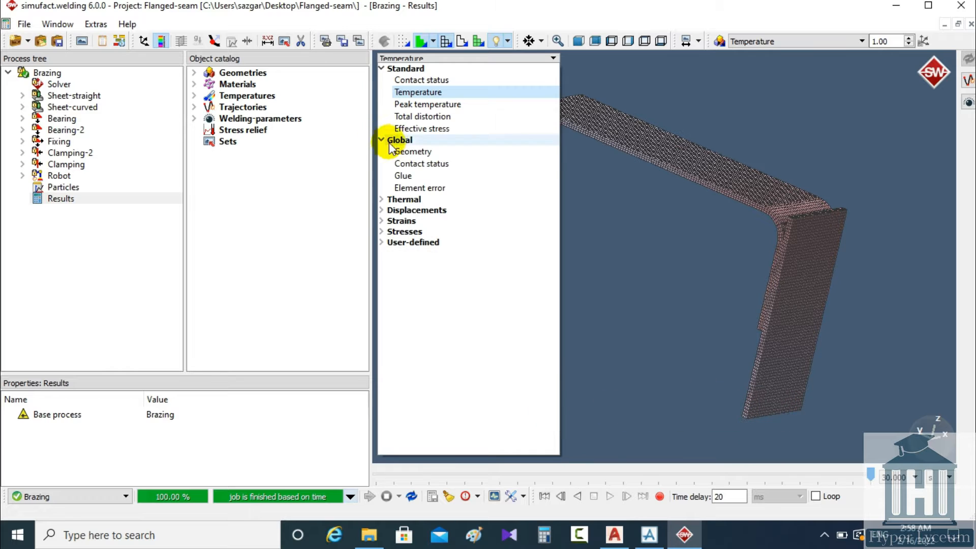
left_click(415, 151)
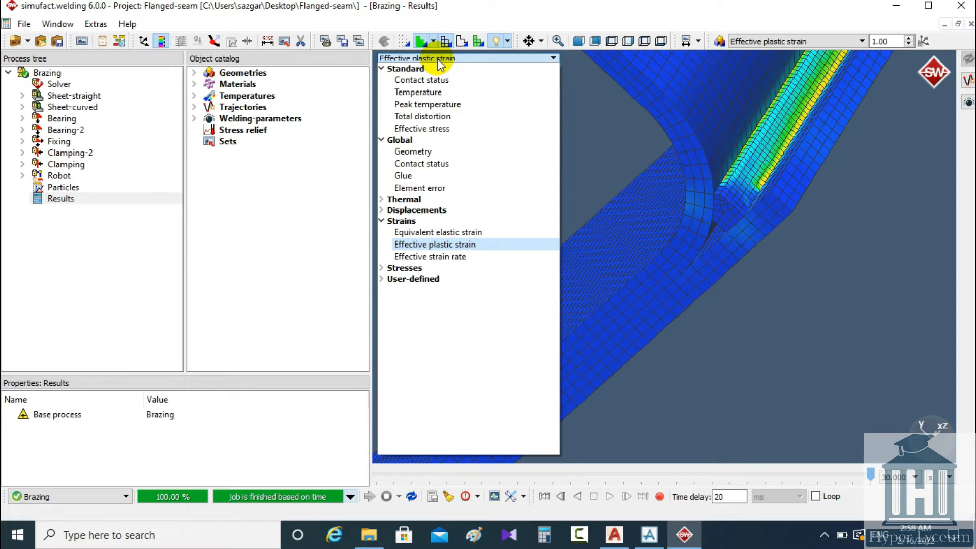
left_click(418, 91)
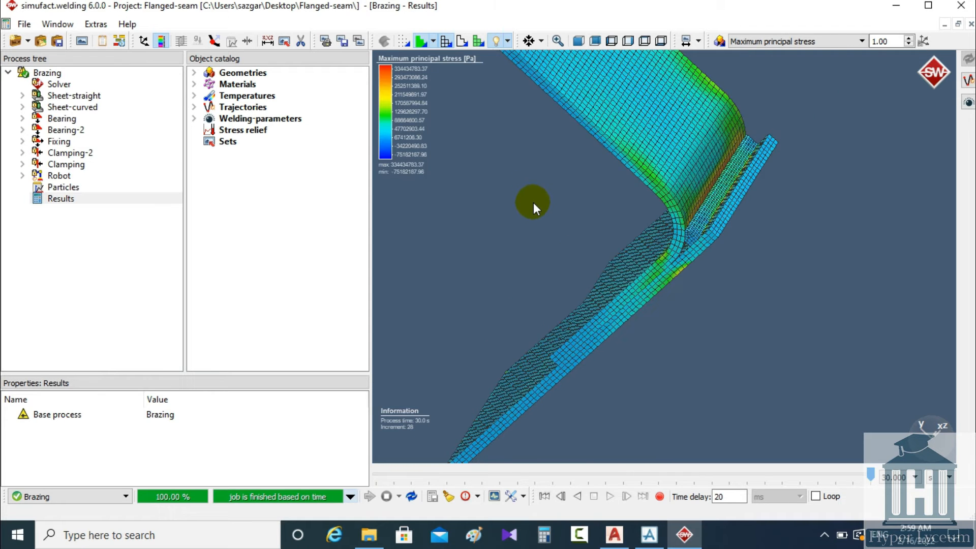
left_click(578, 497)
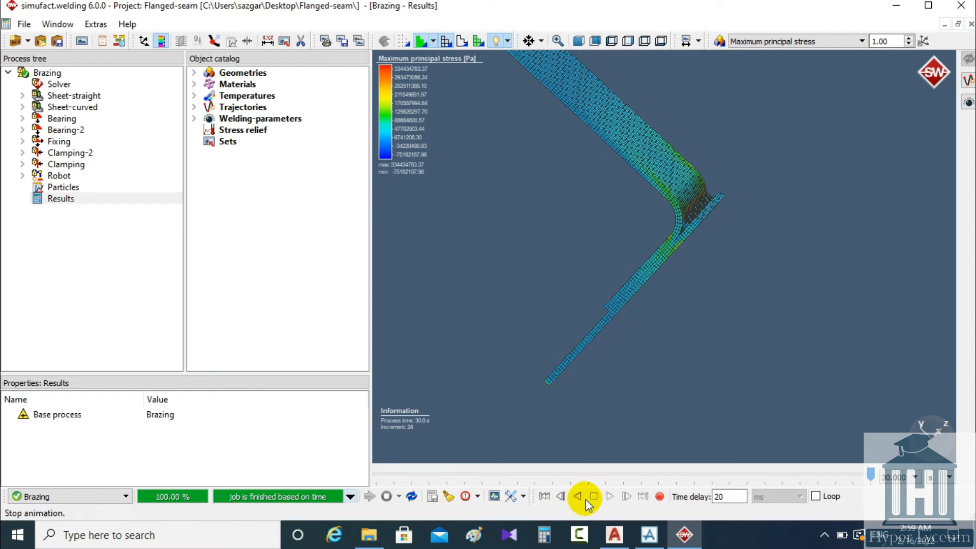
left_click(562, 496)
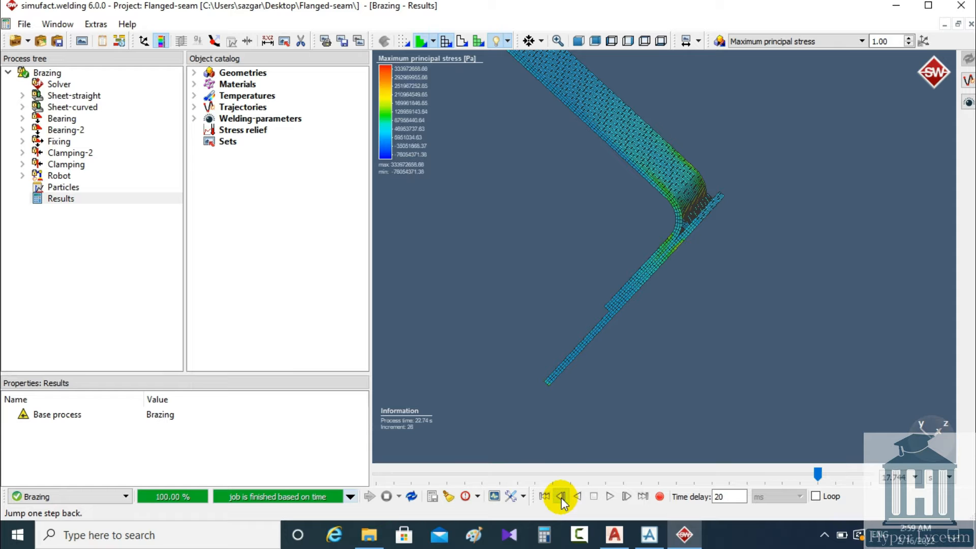
left_click(561, 496)
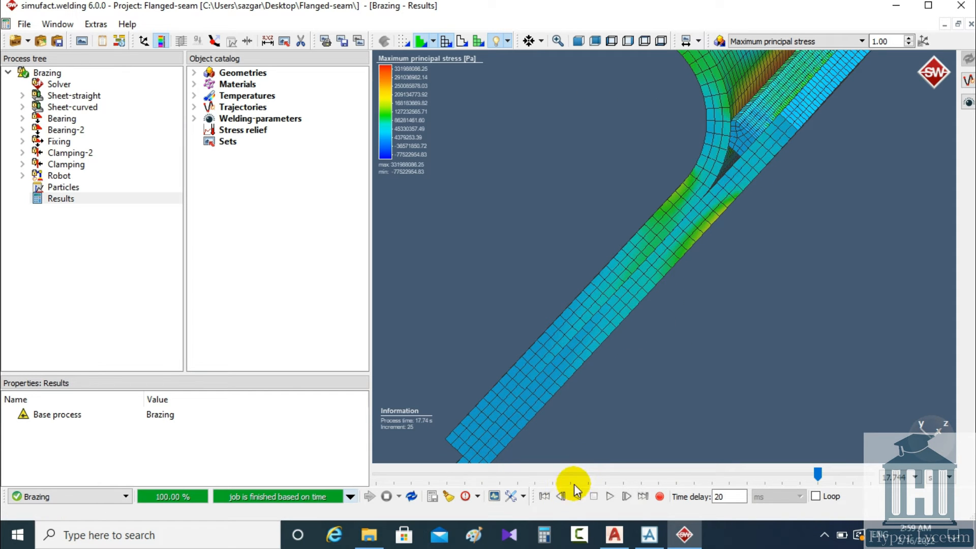
left_click(560, 496)
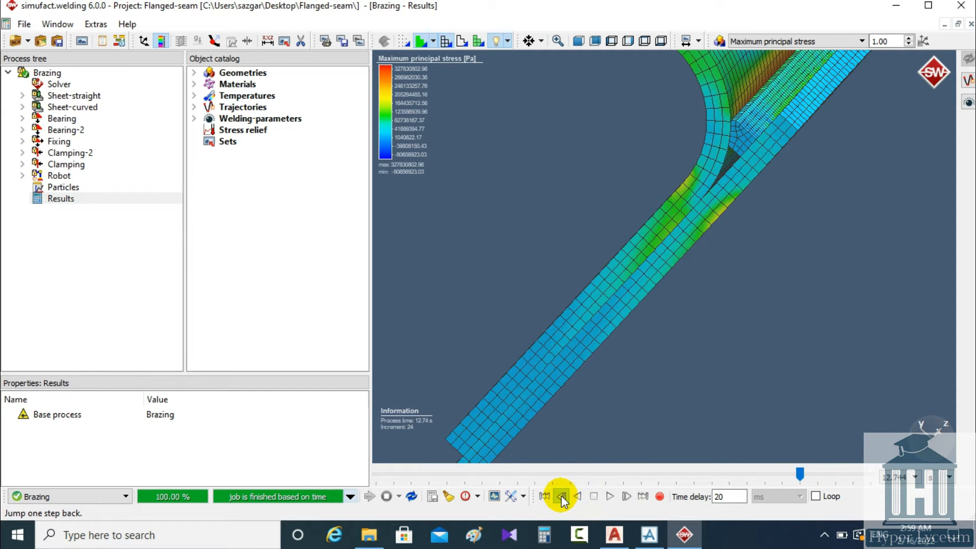
left_click(562, 496)
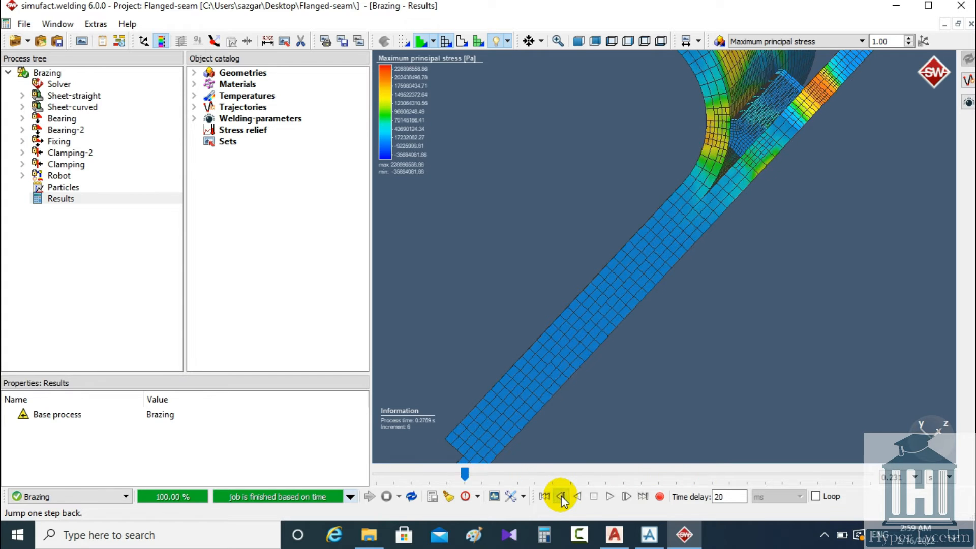
left_click(561, 496)
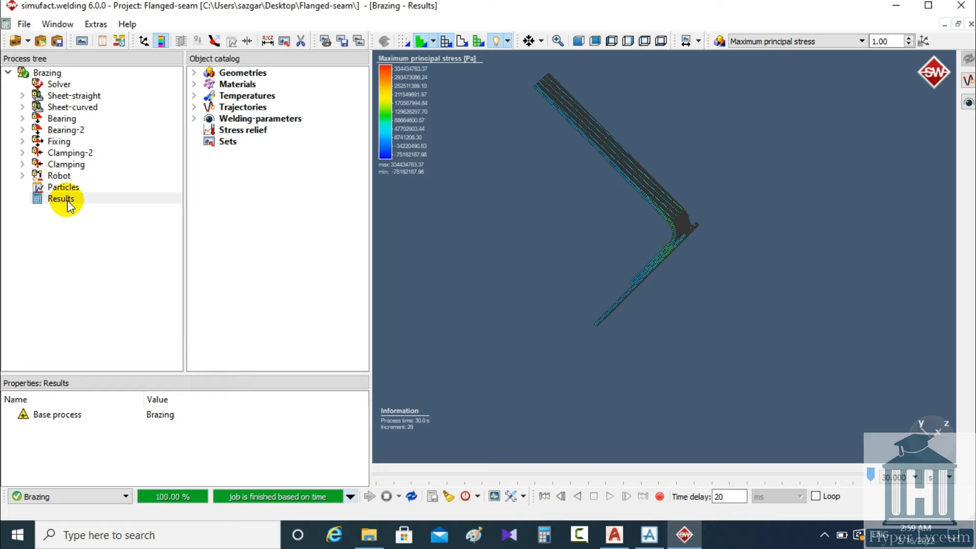
History-plot the Clamping body's Y force against solver increment.
right_click(61, 199)
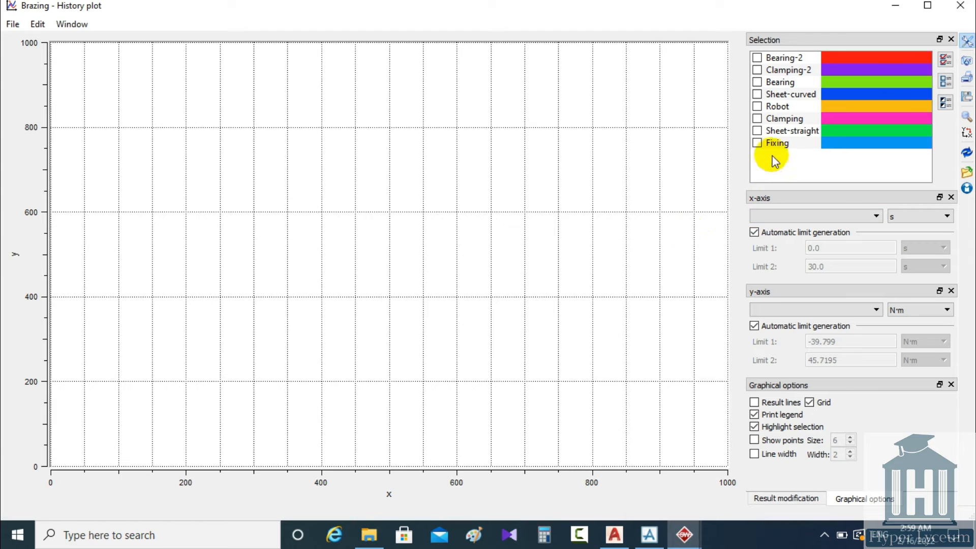
left_click(756, 118)
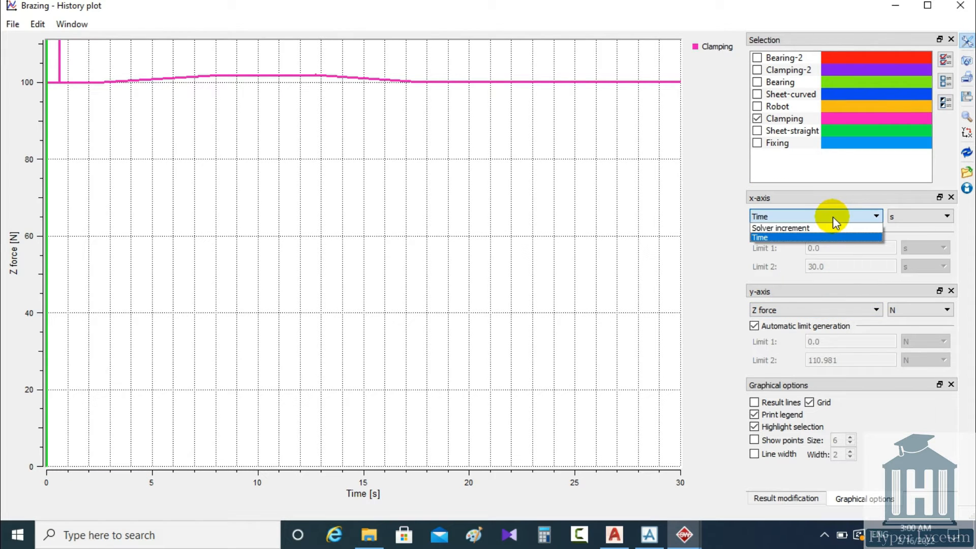
left_click(782, 228)
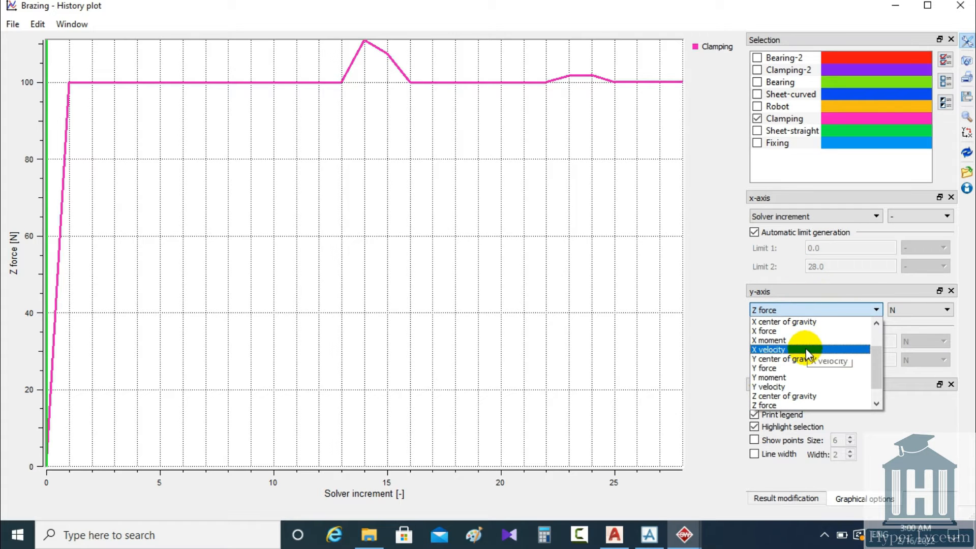
left_click(769, 368)
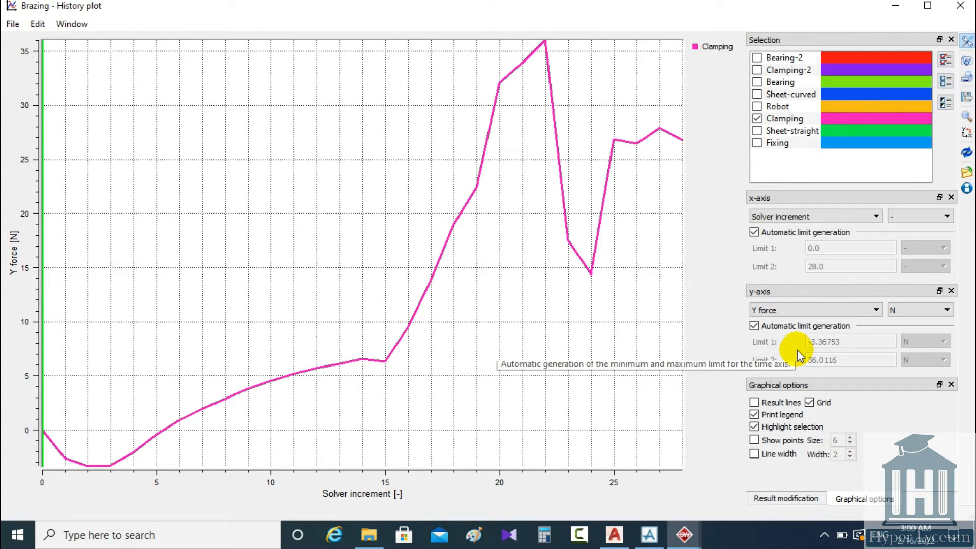
mouse_move(966, 328)
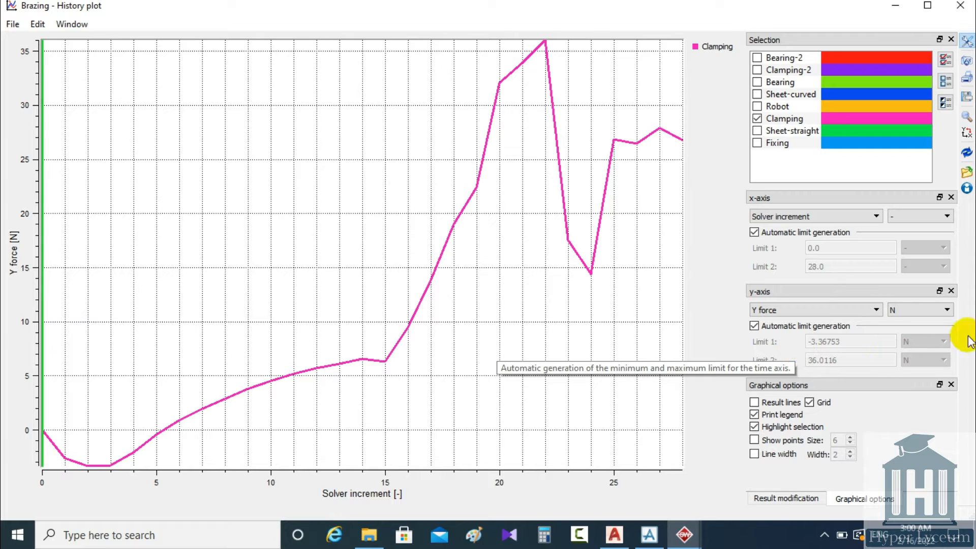
mouse_move(966, 107)
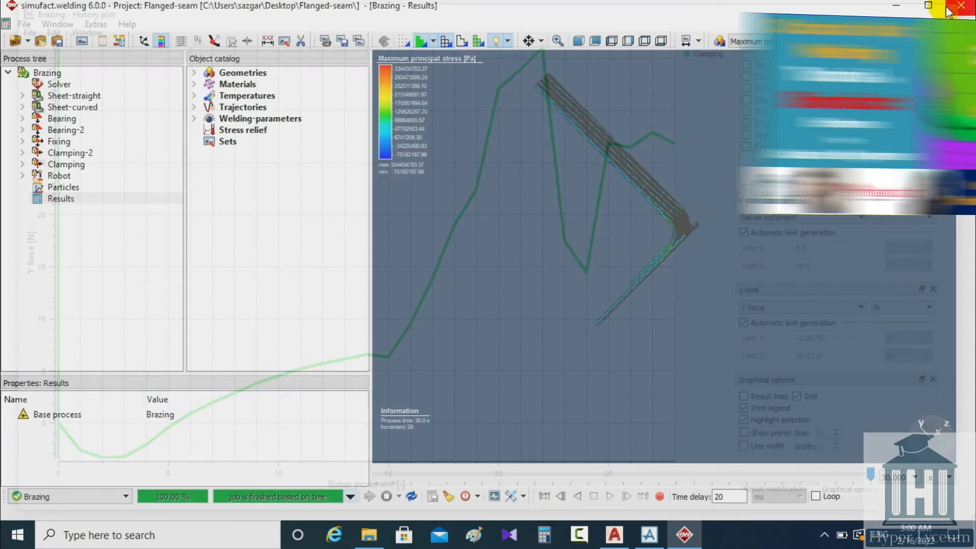
Configure UNV export: Sheet-curved and Sheet-straight, all 28 increments, Stress result.
right_click(61, 198)
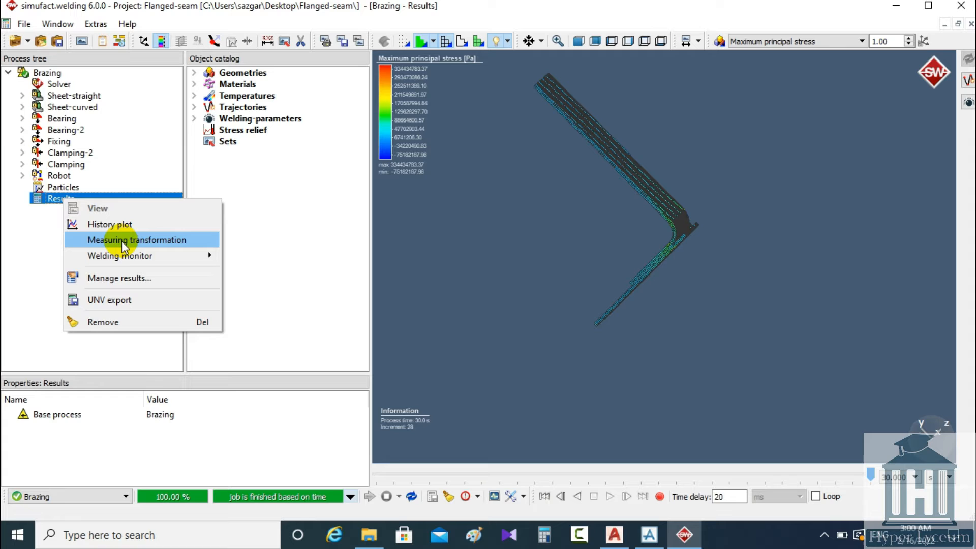
mouse_move(131, 301)
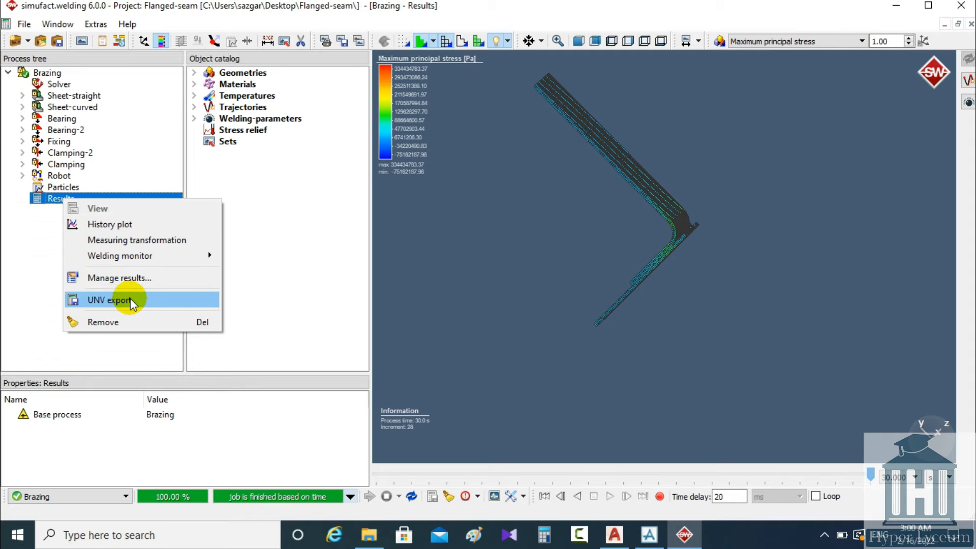
left_click(109, 300)
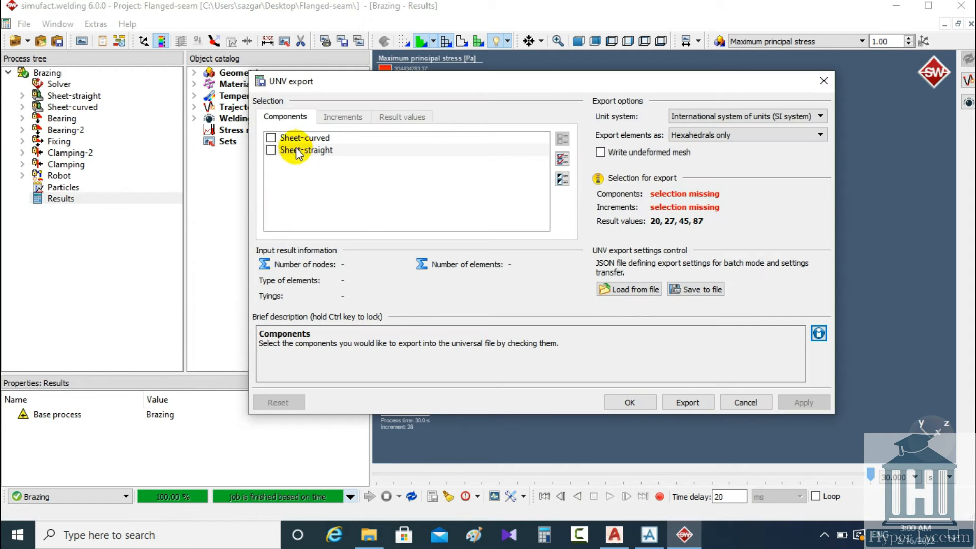
left_click(272, 139)
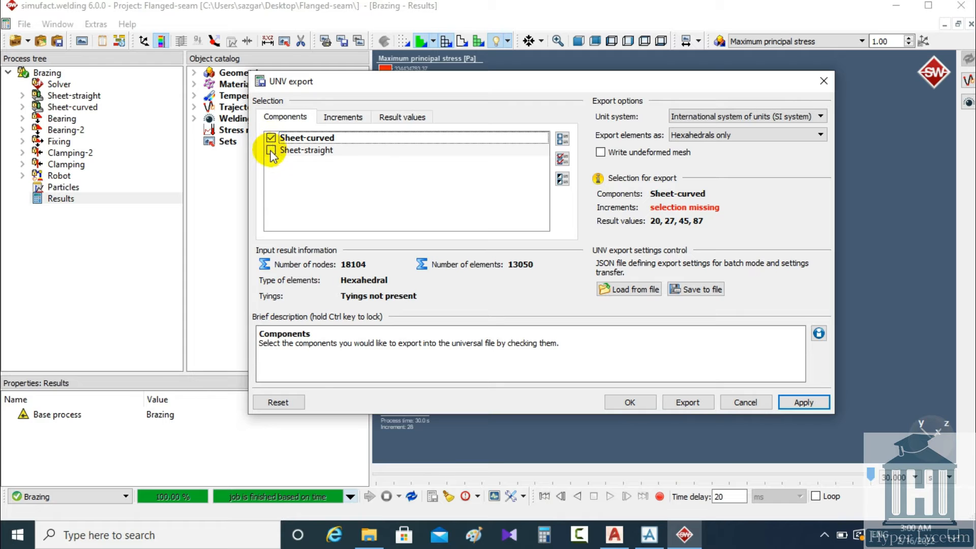
left_click(344, 117)
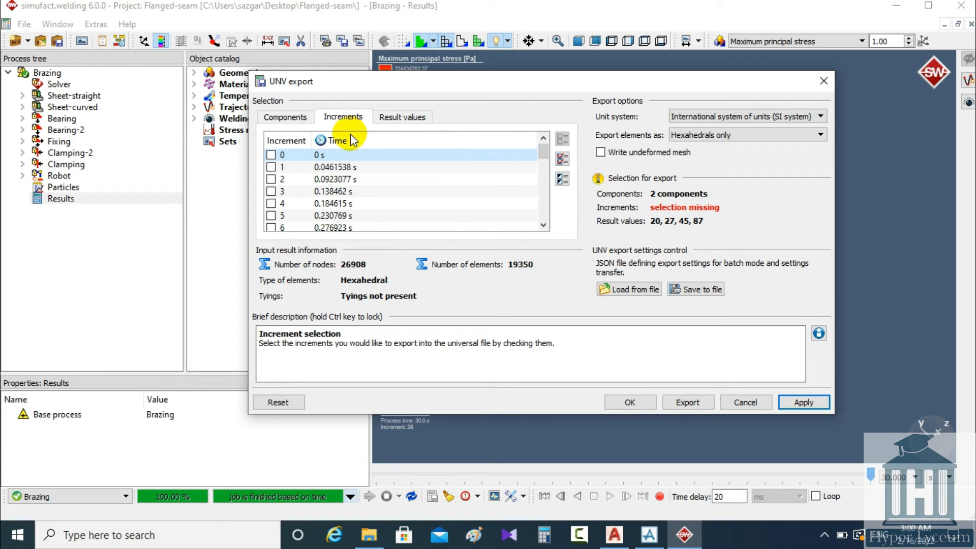
scroll("down", 3)
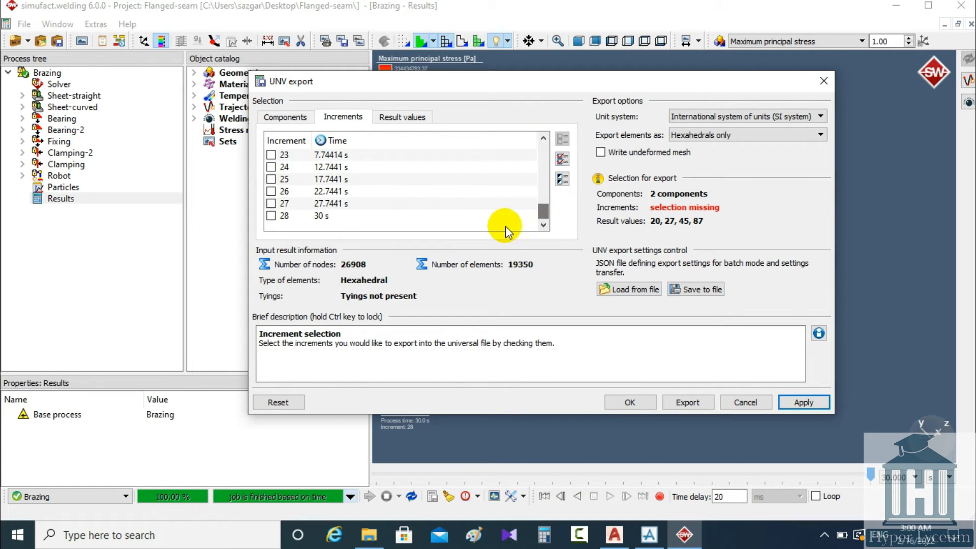
left_click(402, 117)
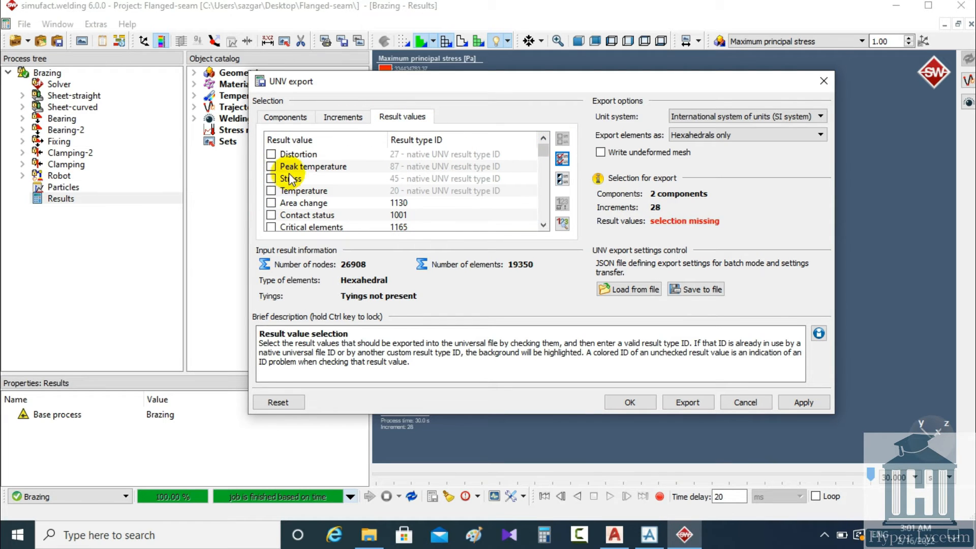
left_click(270, 178)
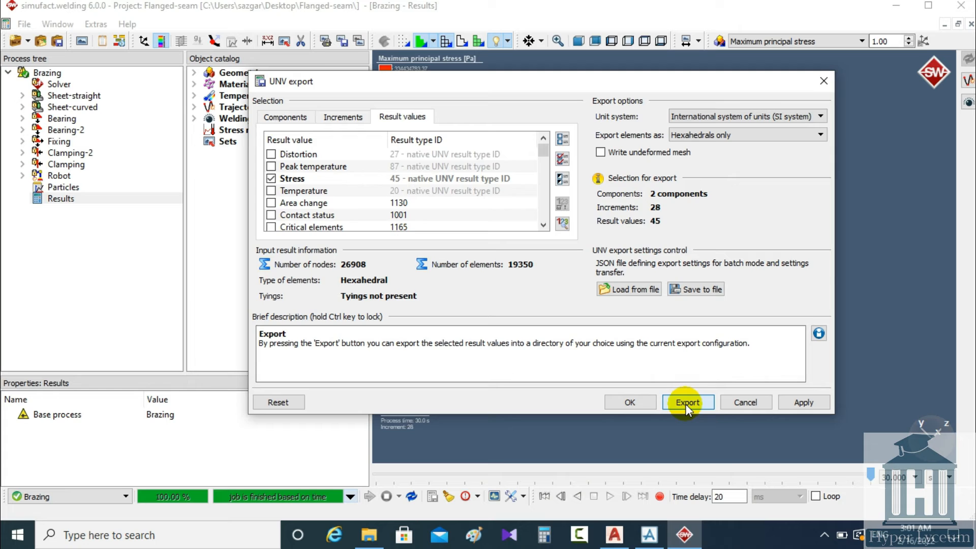
Run the export with the Desktop as destination folder.
left_click(687, 402)
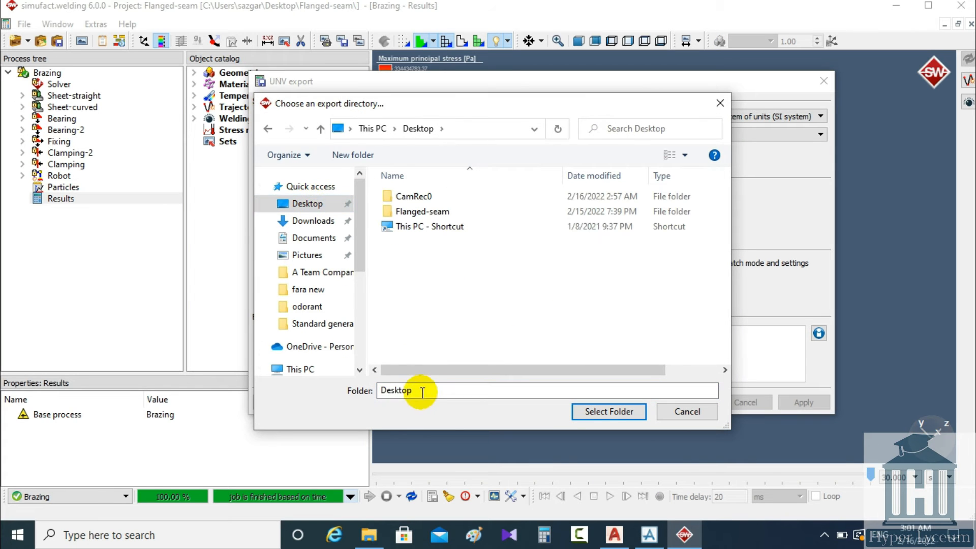
left_click(609, 411)
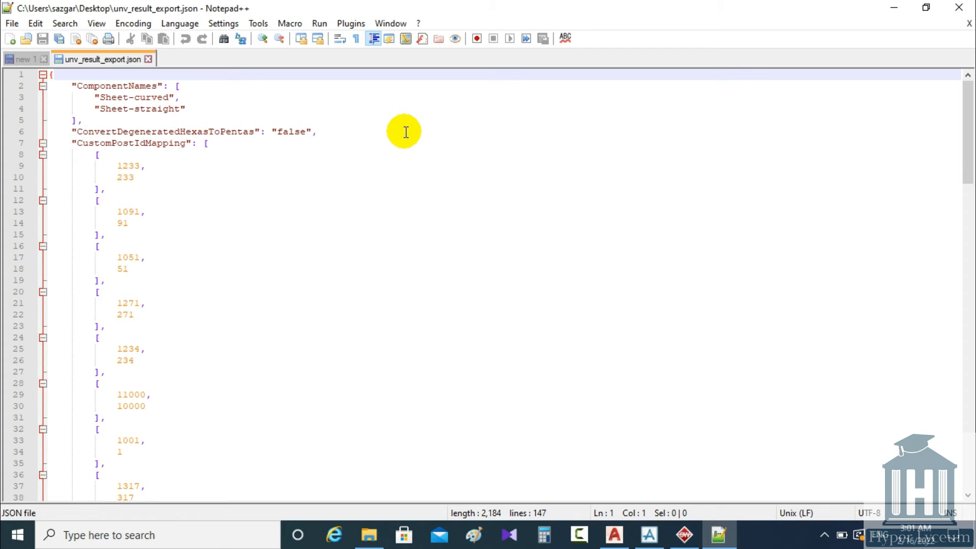
scroll("down", 3)
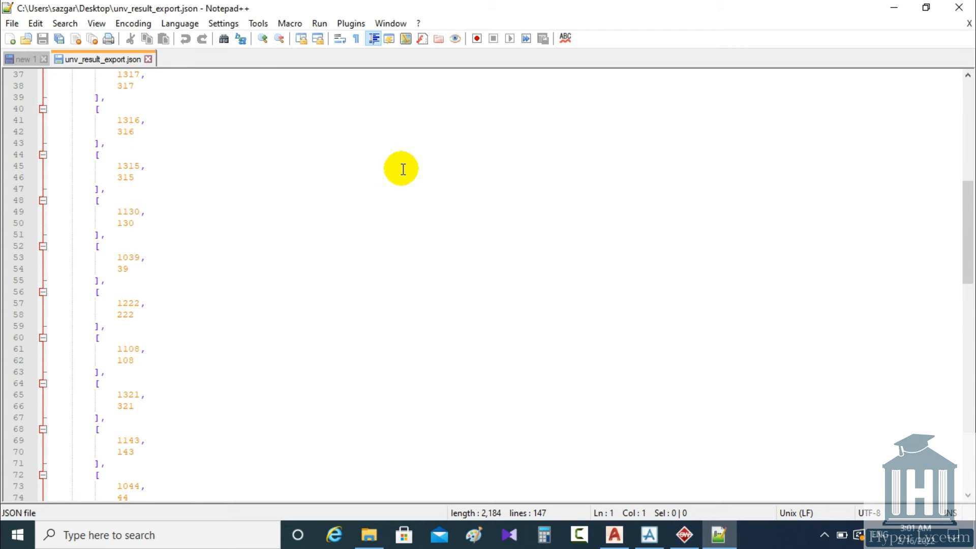
scroll("down", 3)
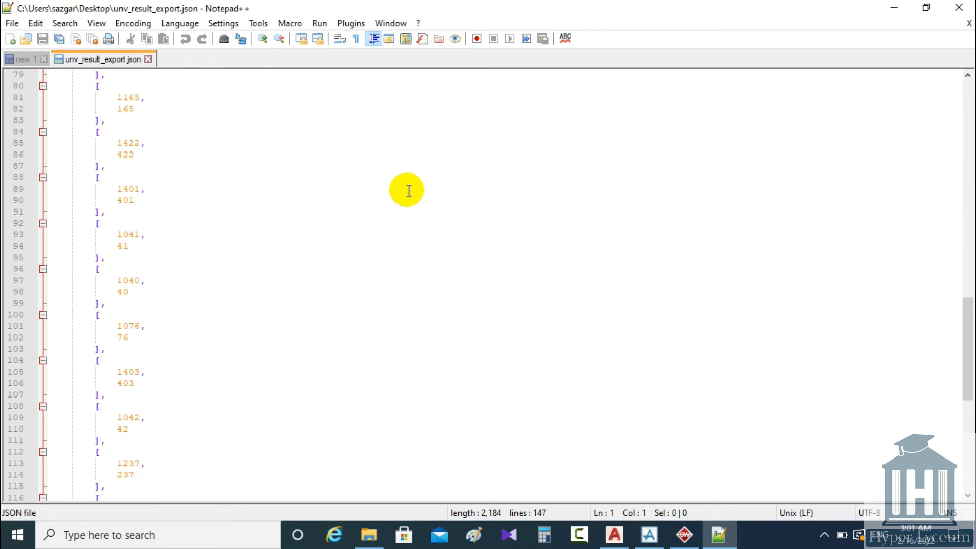
scroll("down", 3)
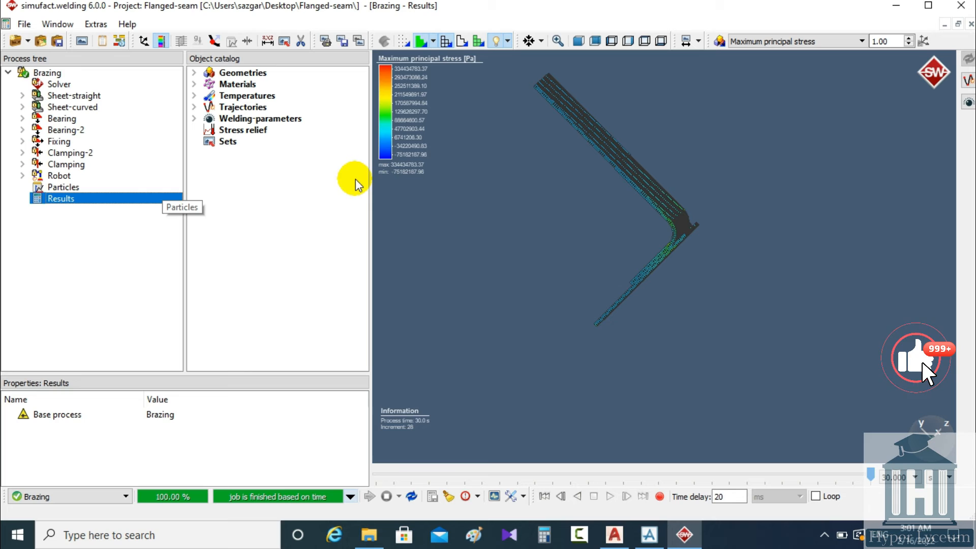
mouse_move(455, 250)
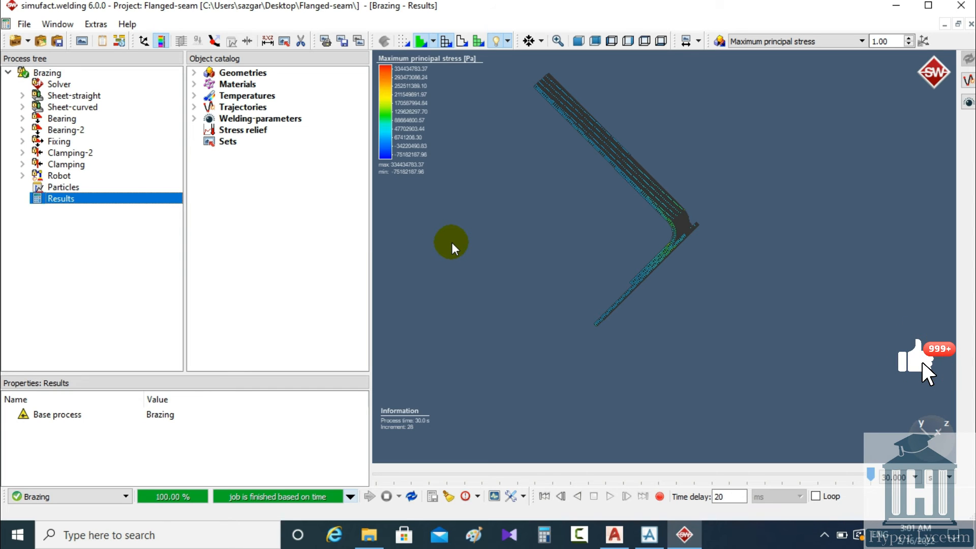
mouse_move(509, 259)
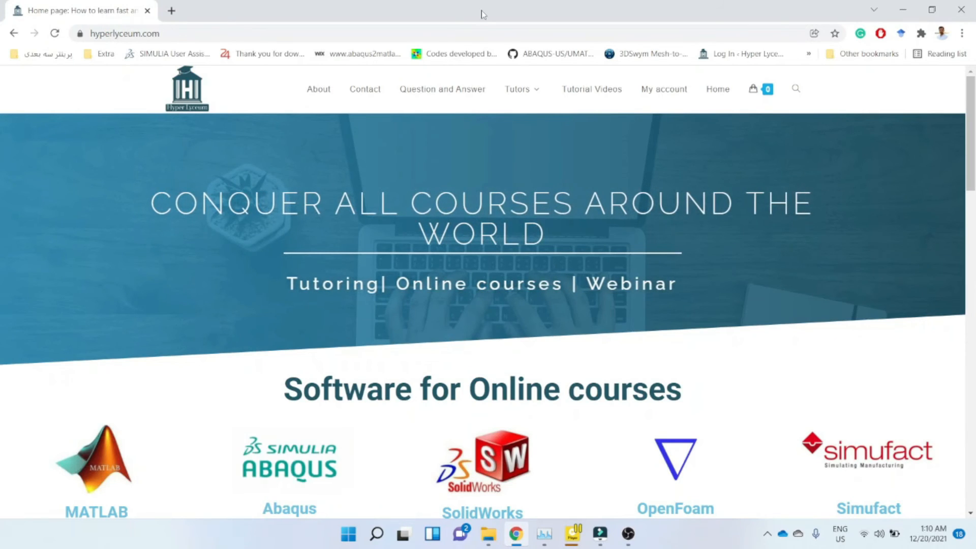
Open a tutor's profile from the Tutors menu and scroll to his contact details.
left_click(518, 89)
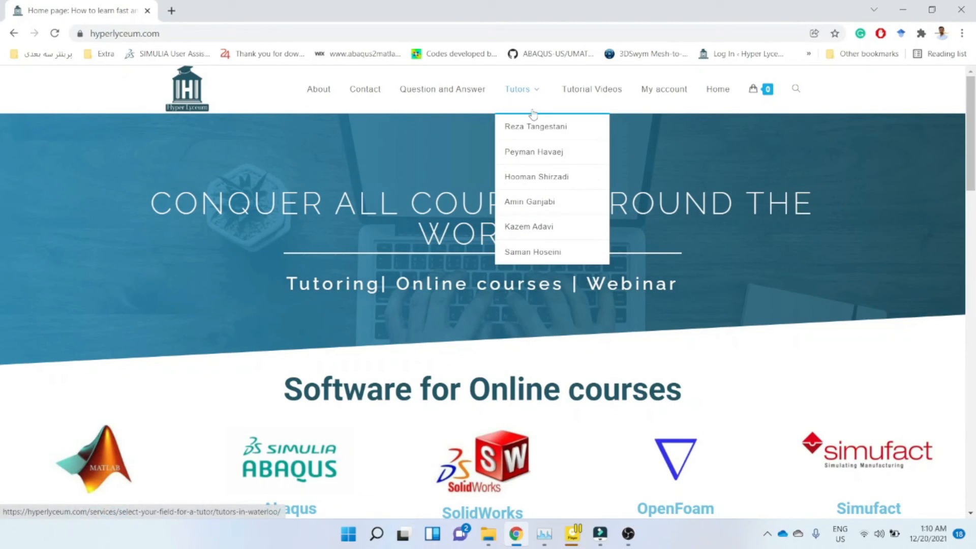
mouse_move(541, 202)
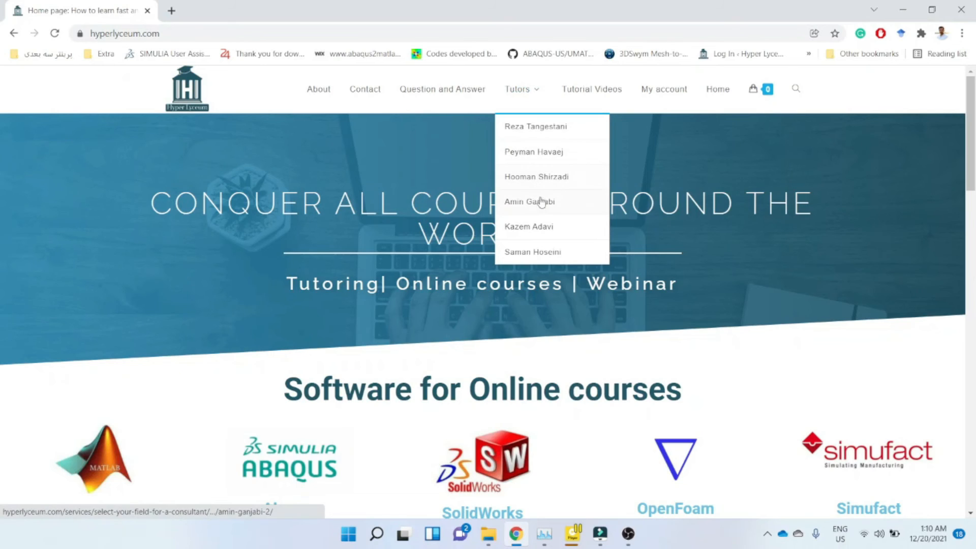
left_click(529, 202)
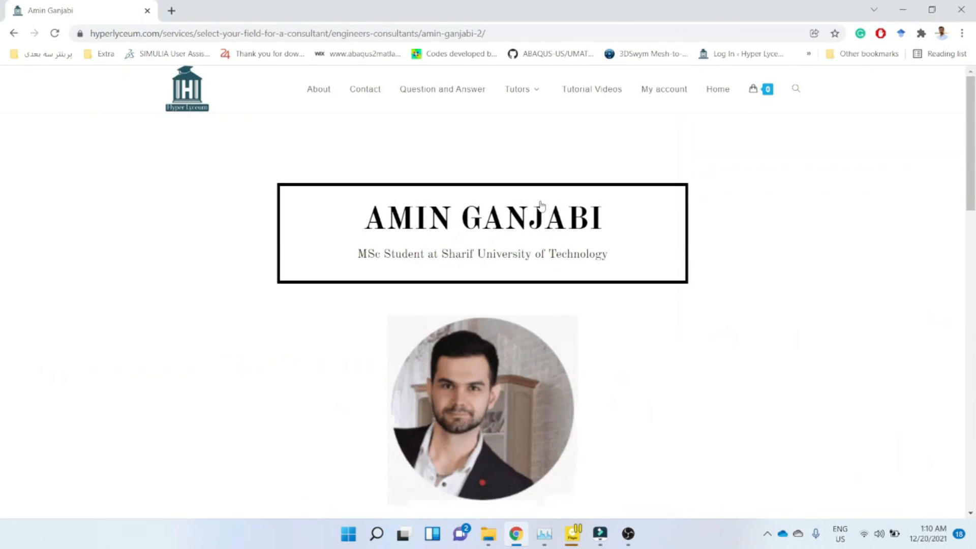
scroll("down", 3)
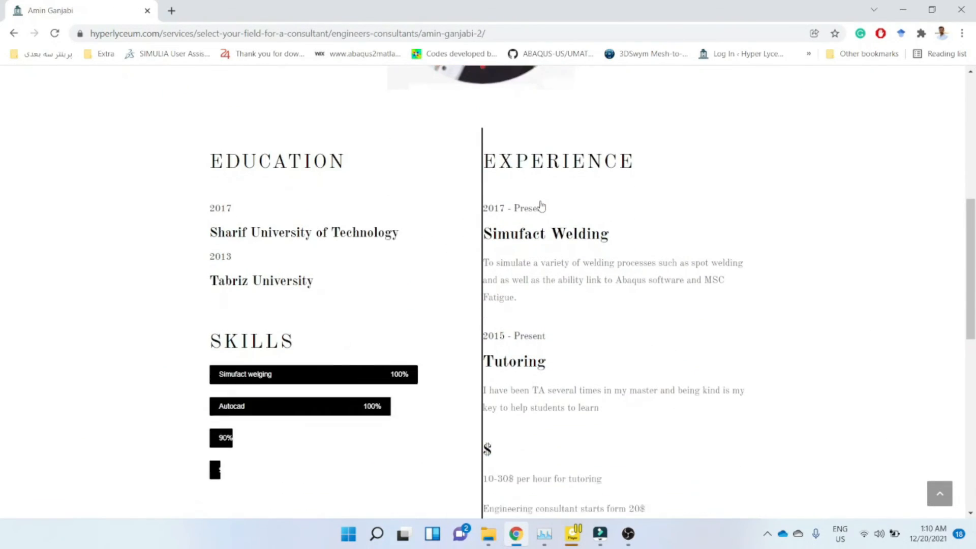
scroll("down", 3)
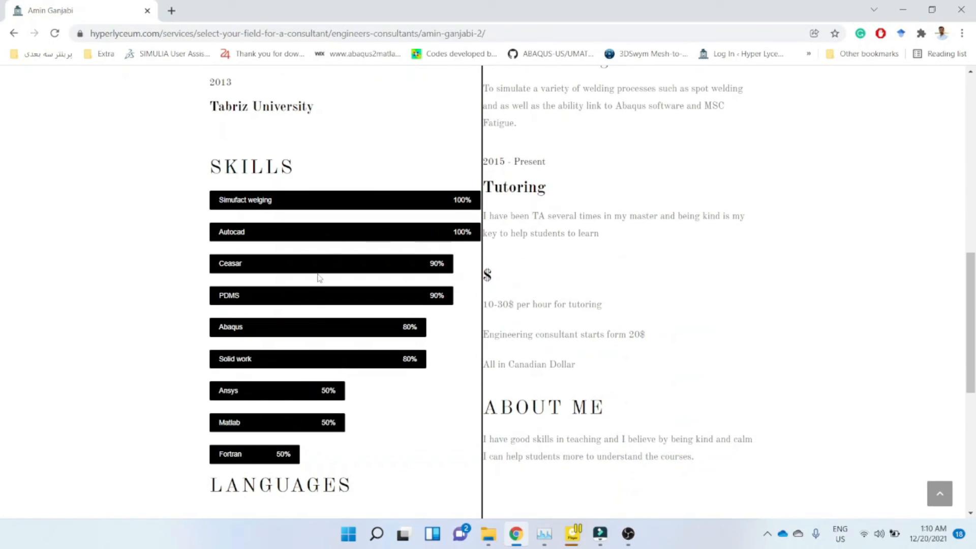
scroll("down", 3)
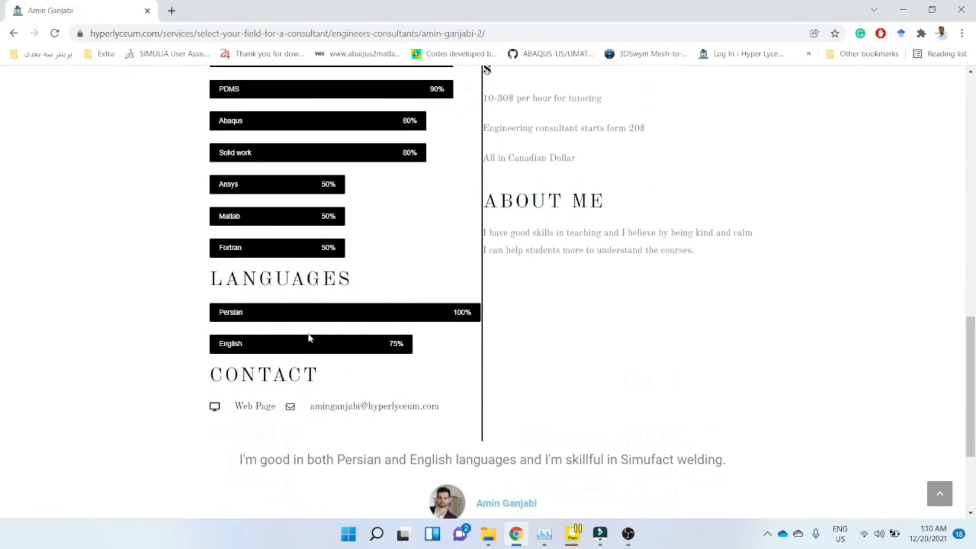
scroll("down", 3)
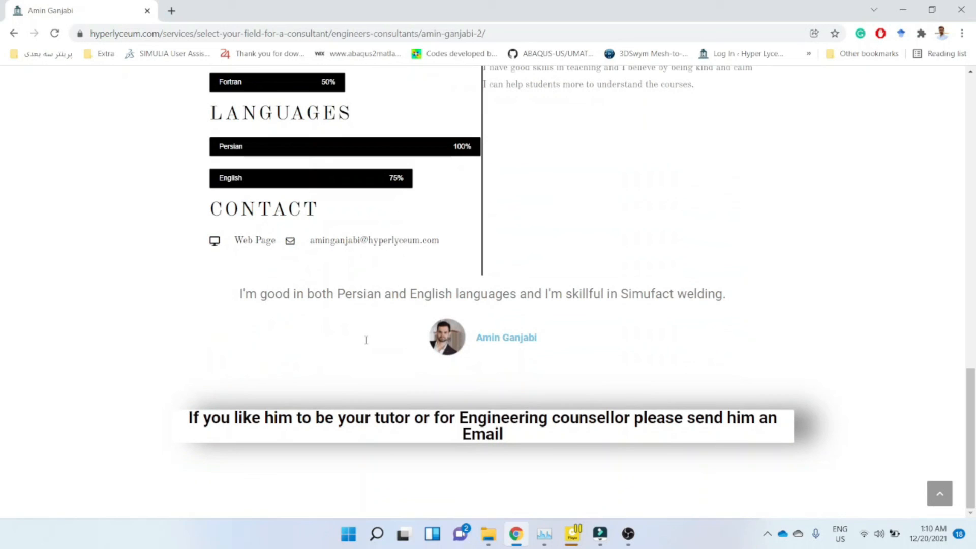
mouse_move(450, 274)
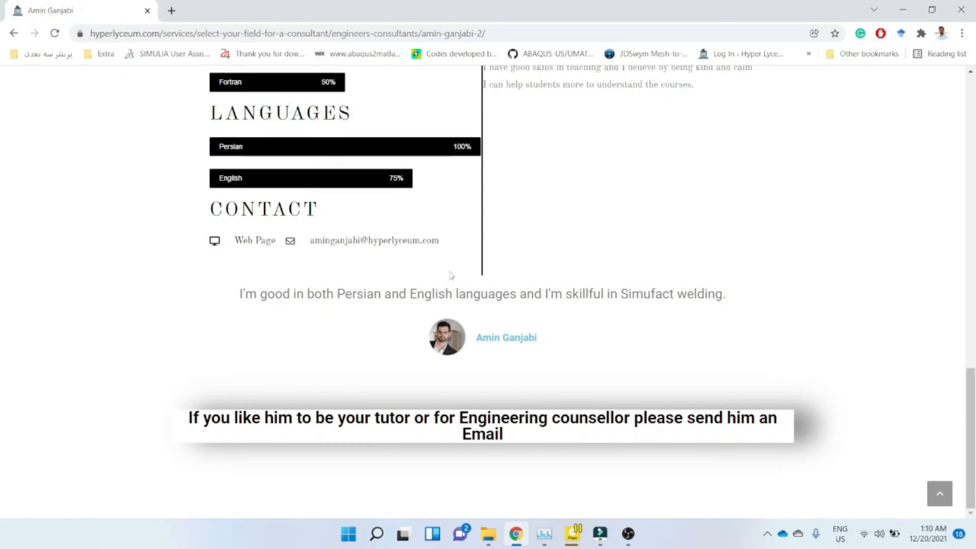
mouse_move(319, 258)
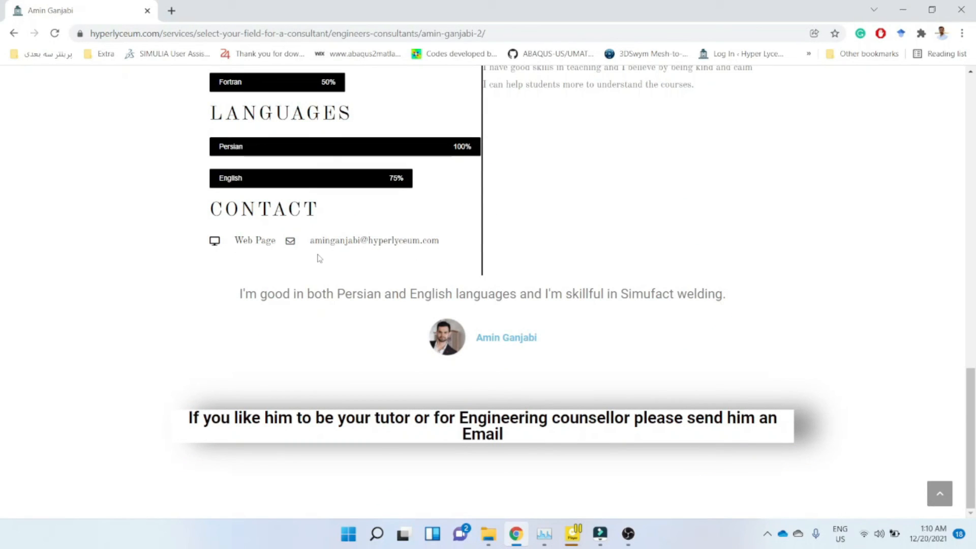